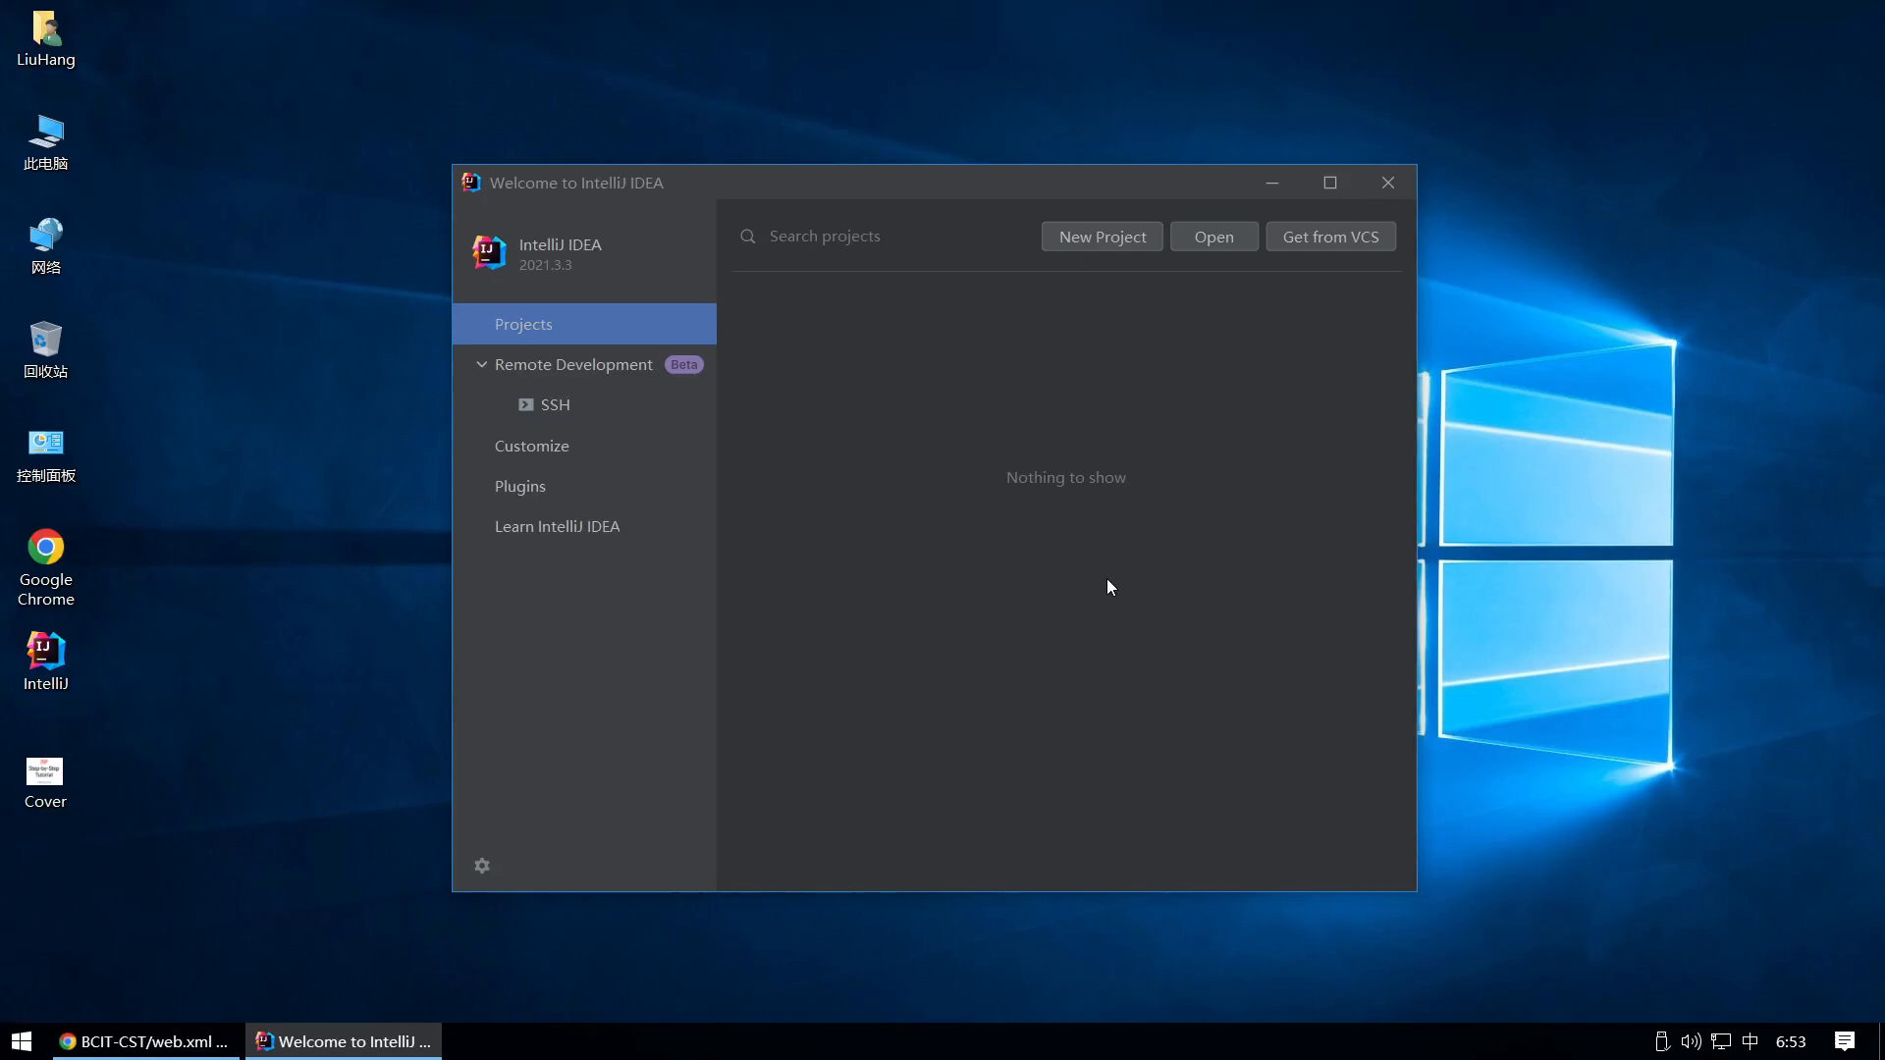
# Start a new project from the IntelliJ IDEA welcome screen
pyautogui.click(1100, 235)
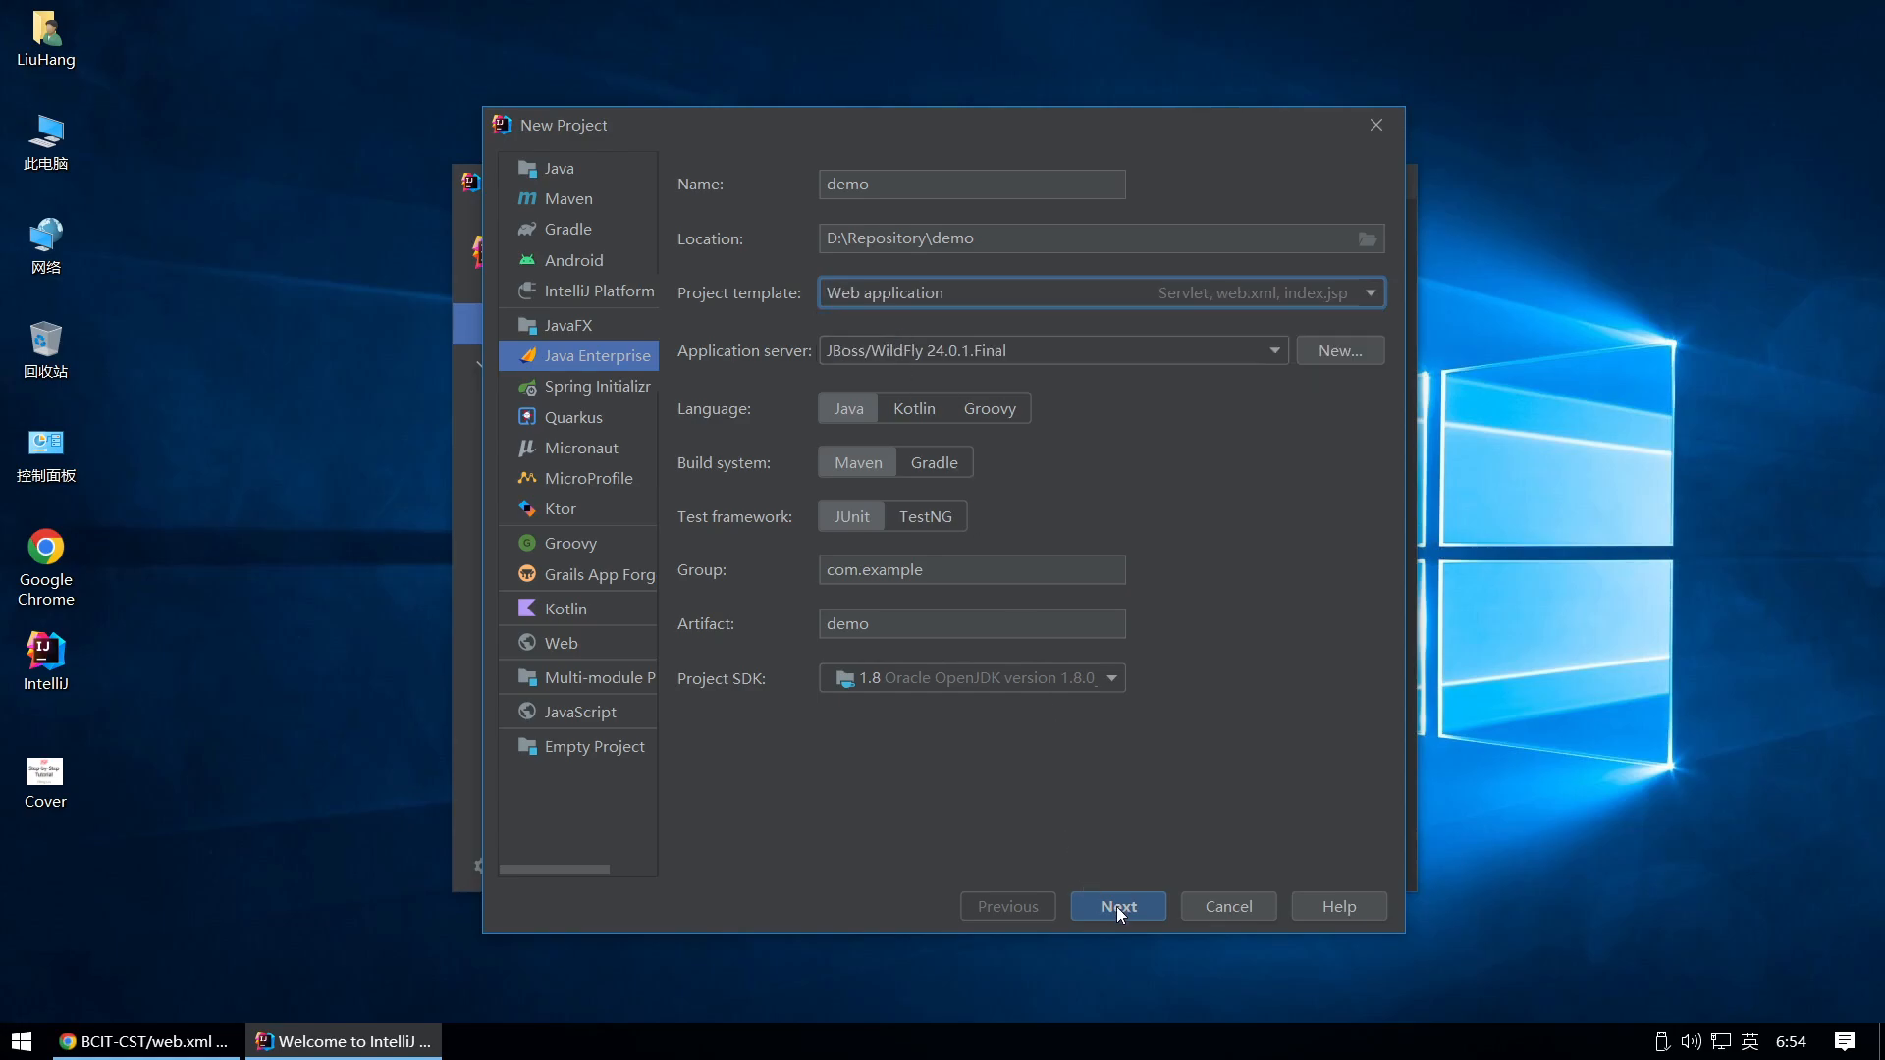
pyautogui.click(1116, 905)
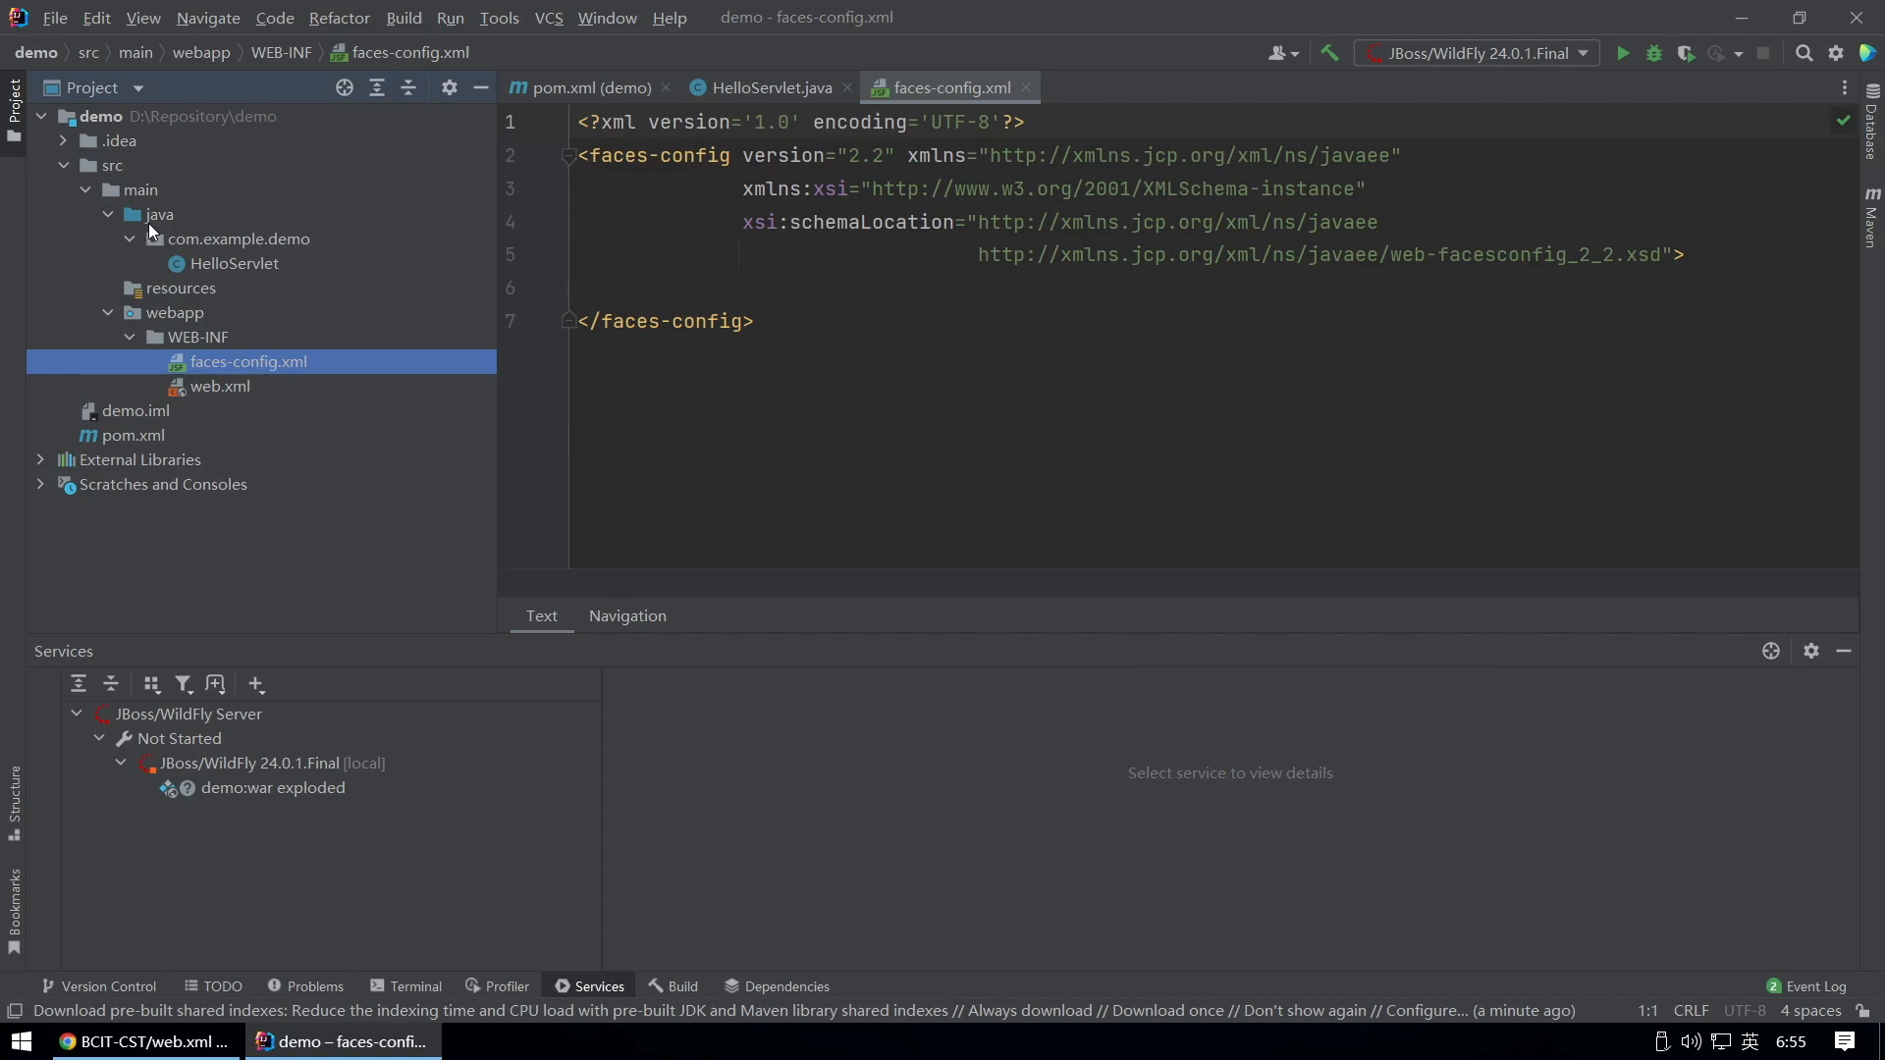
# Open the context menu on the WEB-INF folder to add faces-config.xml
pyautogui.rightClick(200, 313)
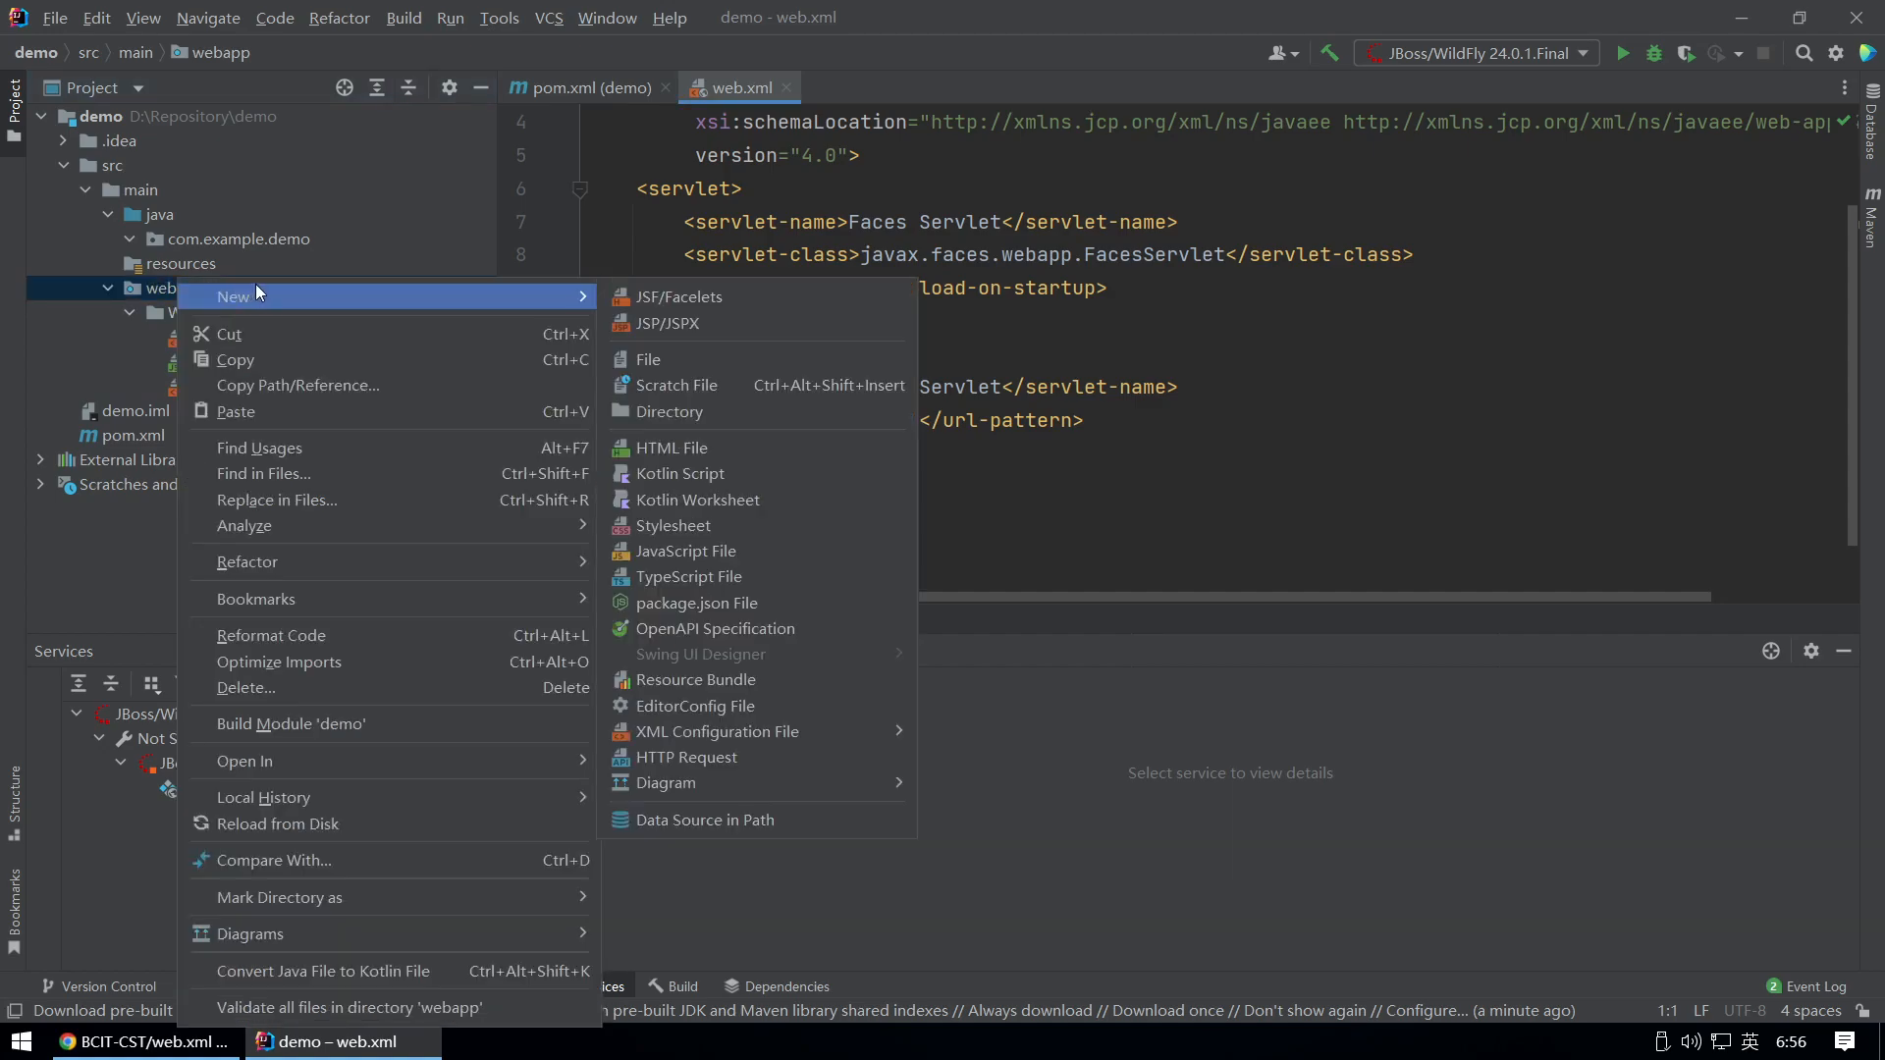
# Choose New JSF/Facelets in the webapp folder to create the index page
pyautogui.click(678, 297)
pyautogui.write('index')
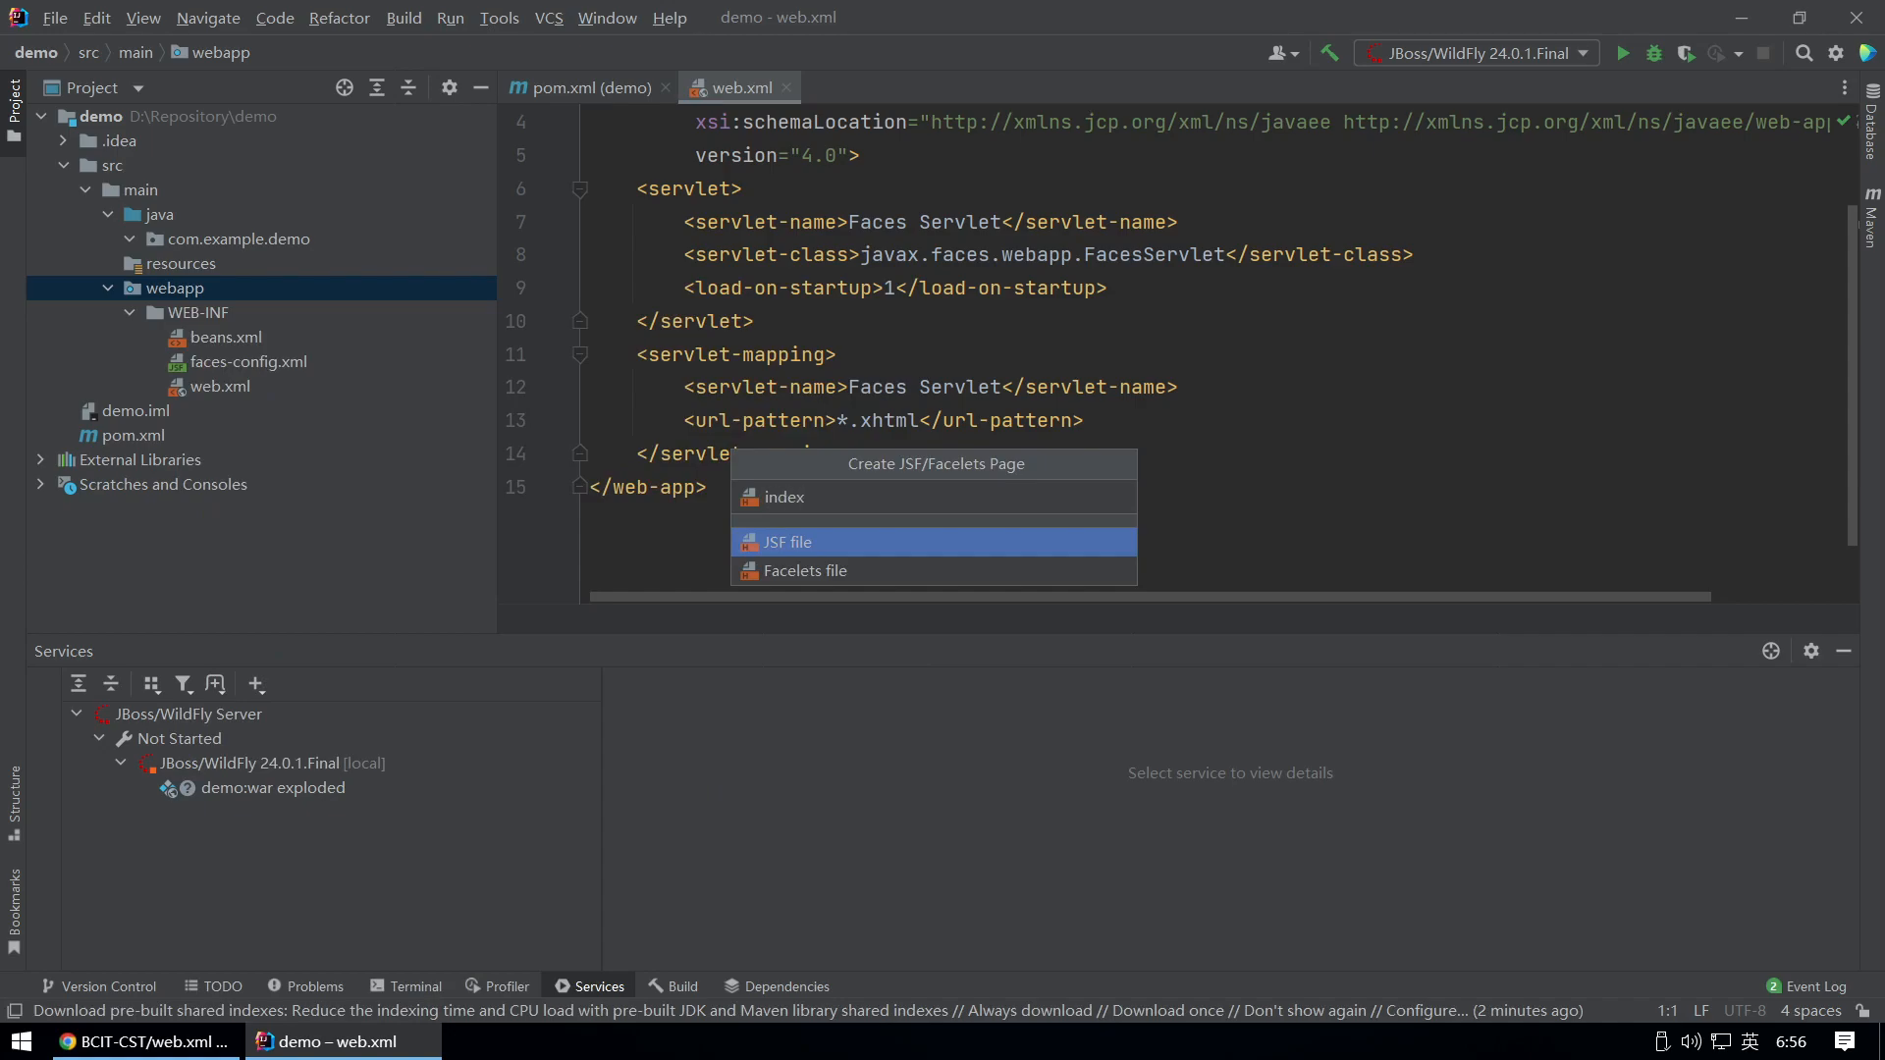